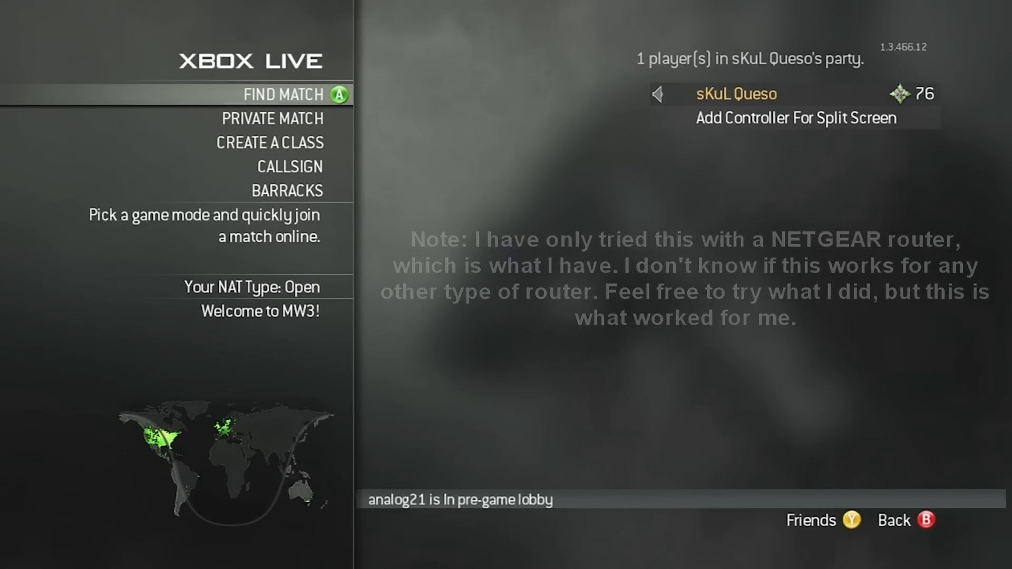
Leave the MW3 online menu via the Guide button to reach the Xbox dashboard.
key("guide")
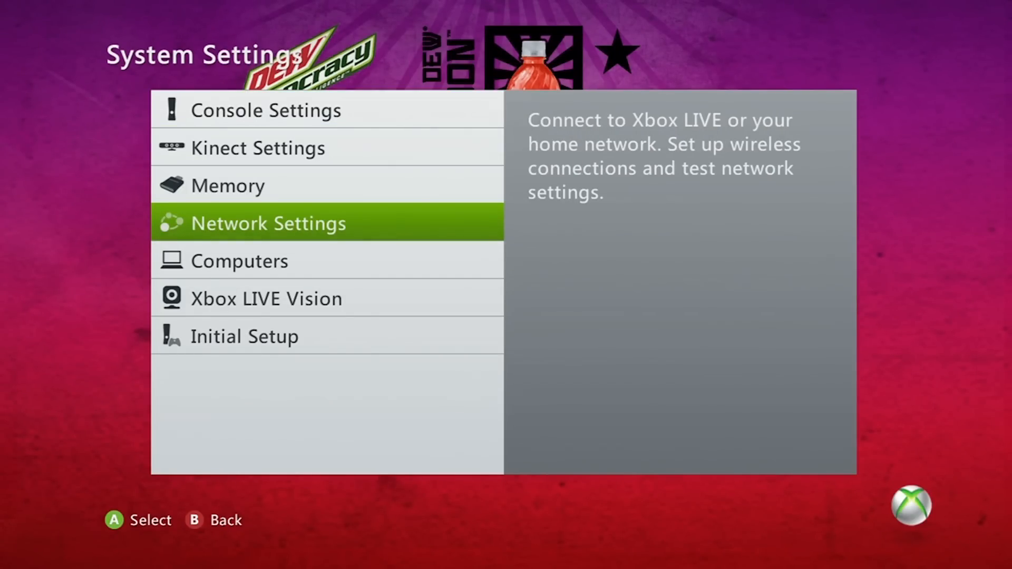
Reach the wired network's Configure Network page from Network Settings.
left_click(267, 223)
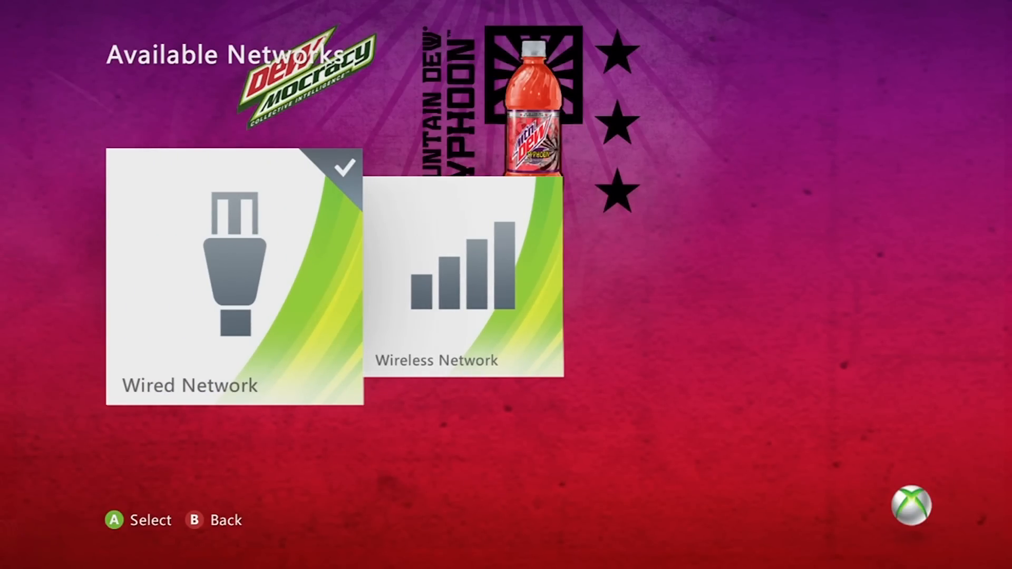
left_click(234, 276)
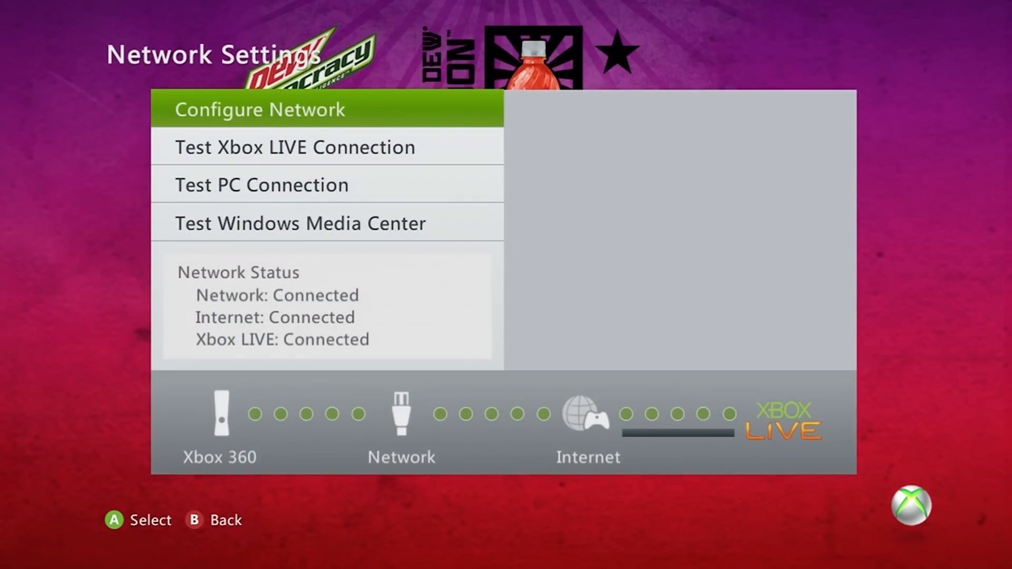
left_click(259, 108)
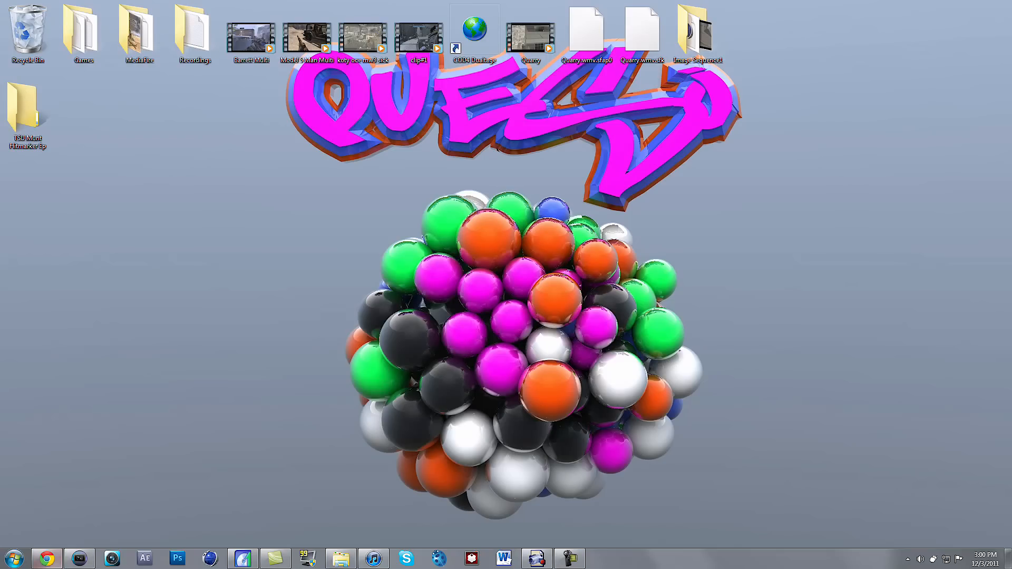
Browse to the router at 192.168.1.1 in Chrome to reach its login prompt.
left_click(46, 559)
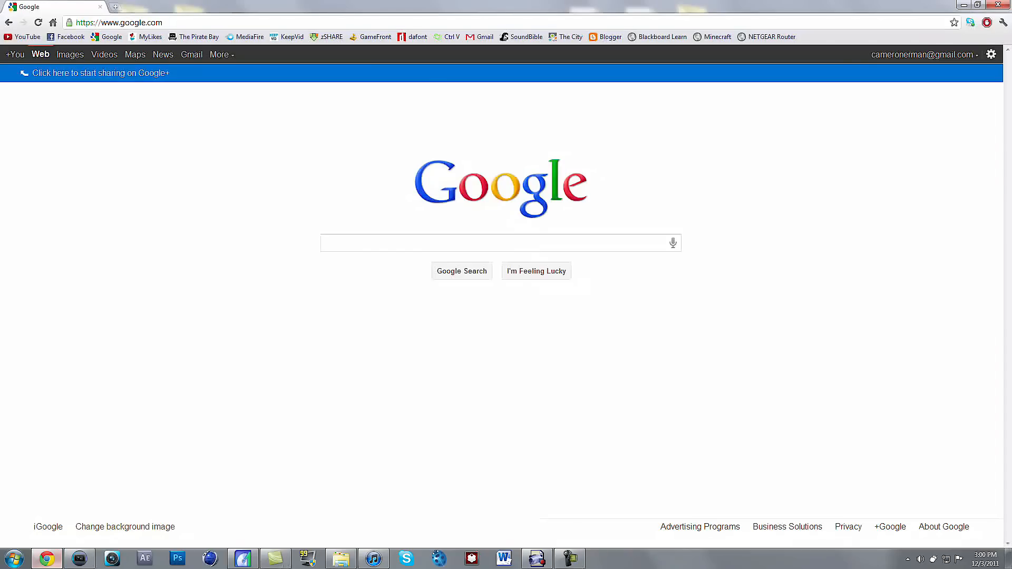
left_click(119, 23)
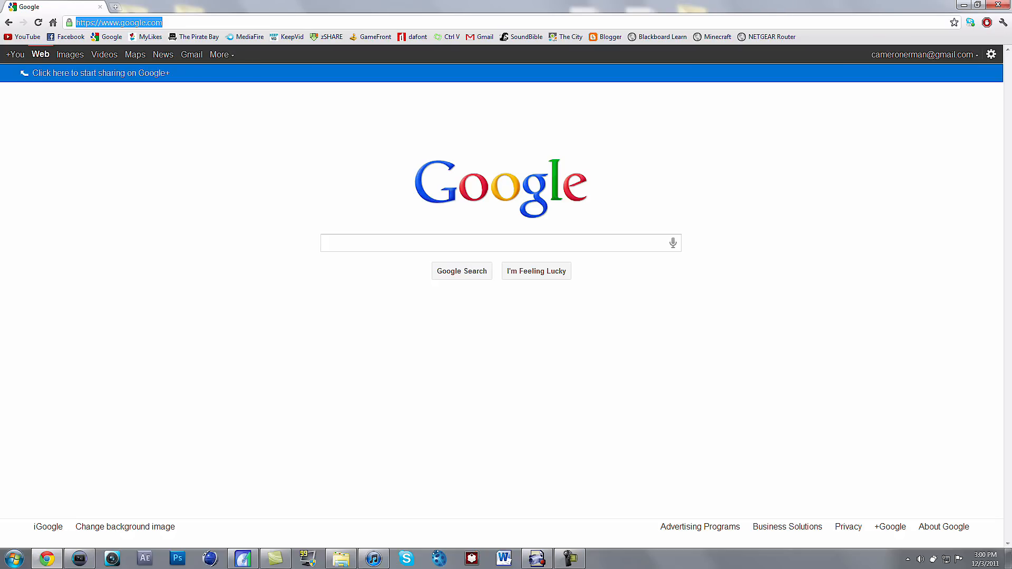
type("192.168.1.1")
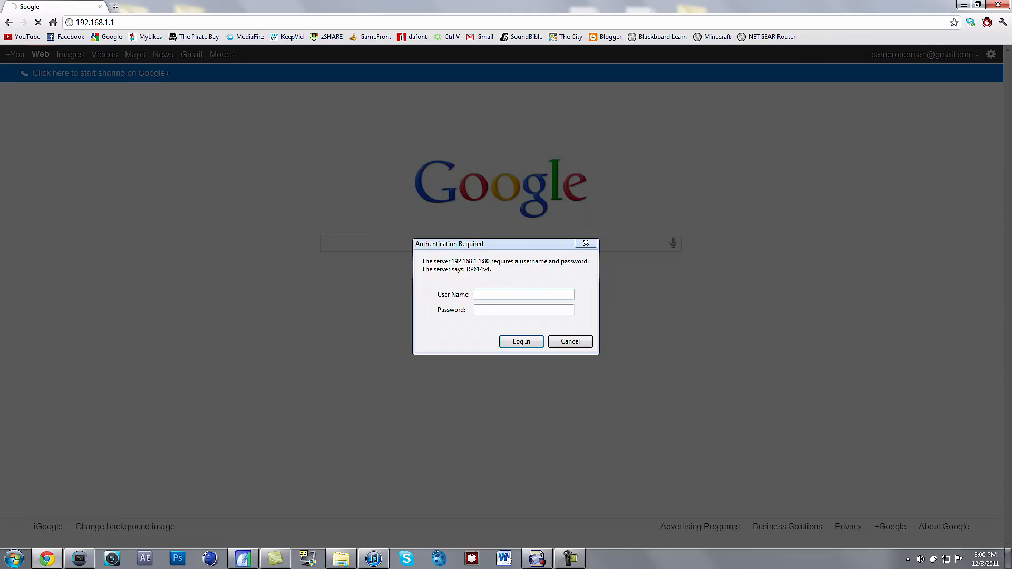
Log in to the router as admin to reach the Basic Settings page.
type("admin")
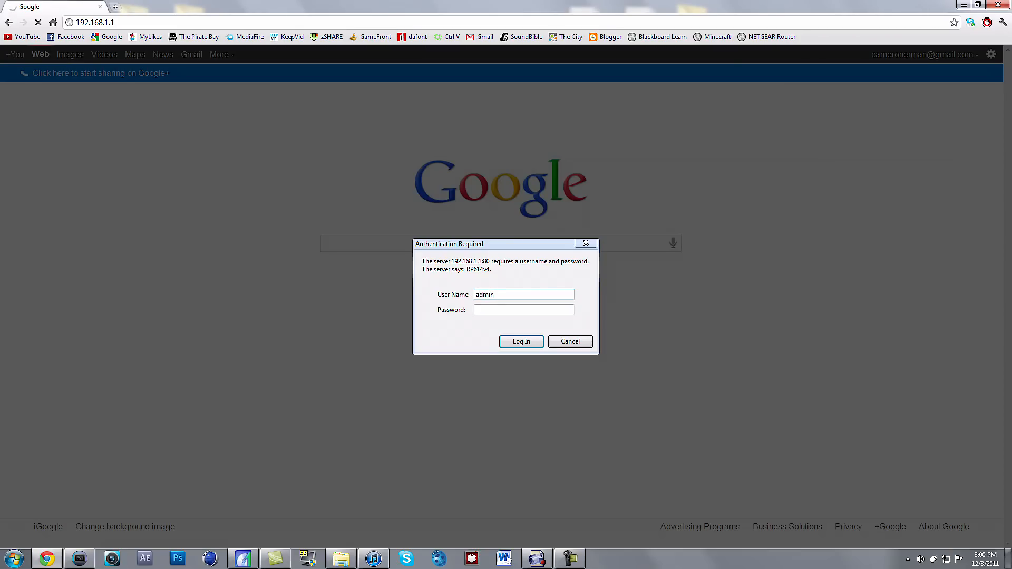
type("**")
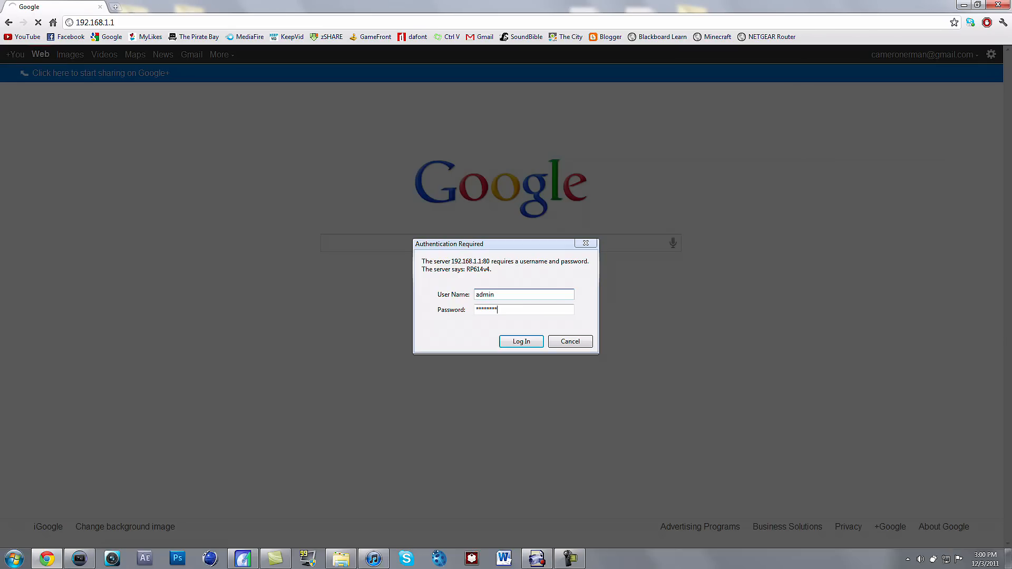
left_click(520, 341)
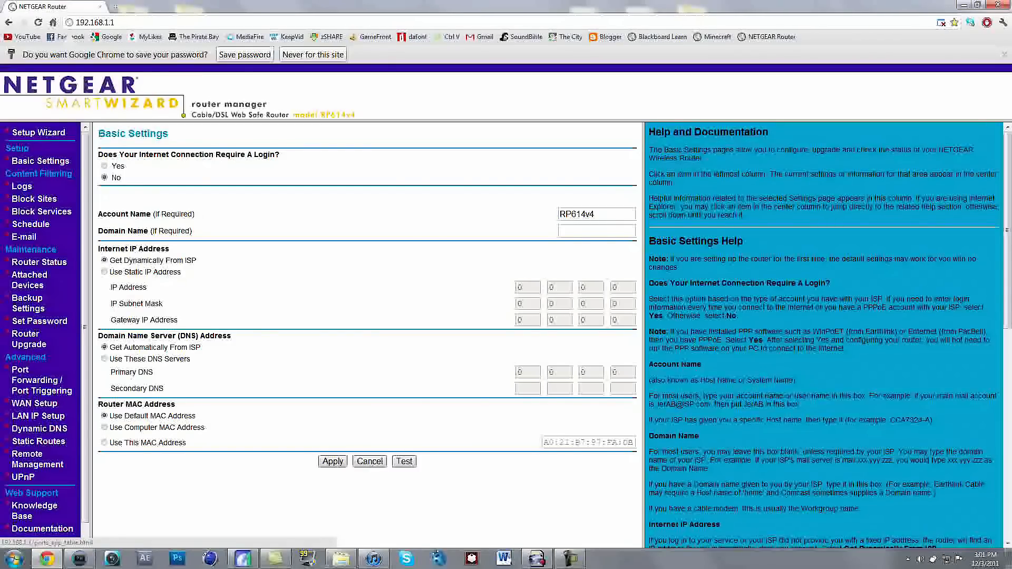
Start a new custom service on the Port Forwarding page, ready for its name.
left_click(38, 385)
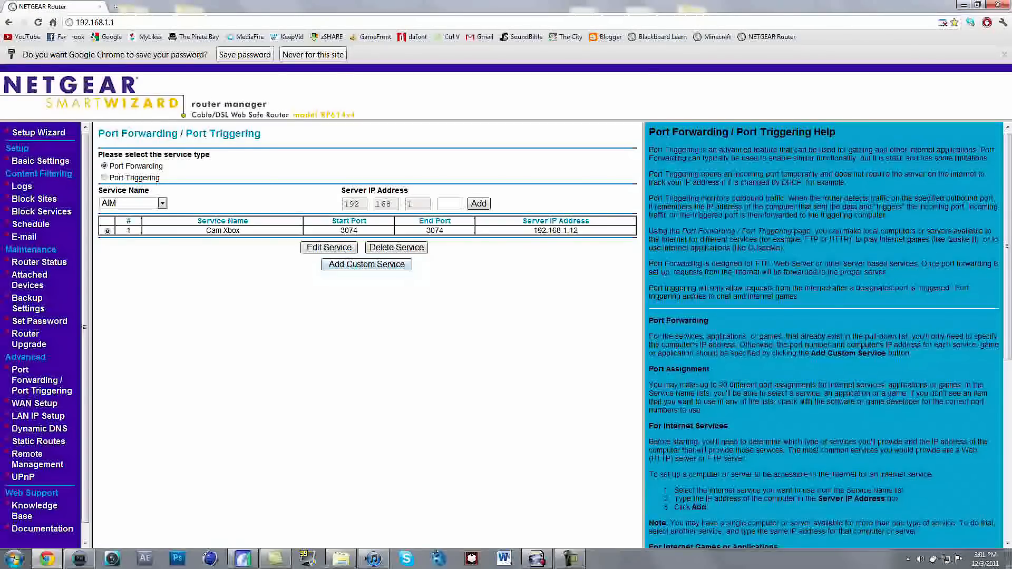
left_click(366, 264)
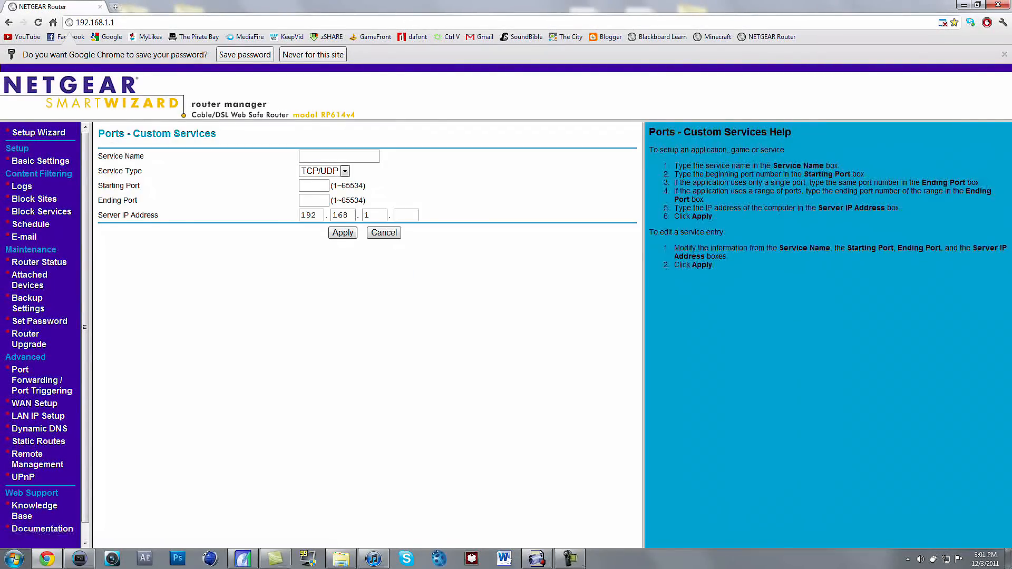
left_click(339, 156)
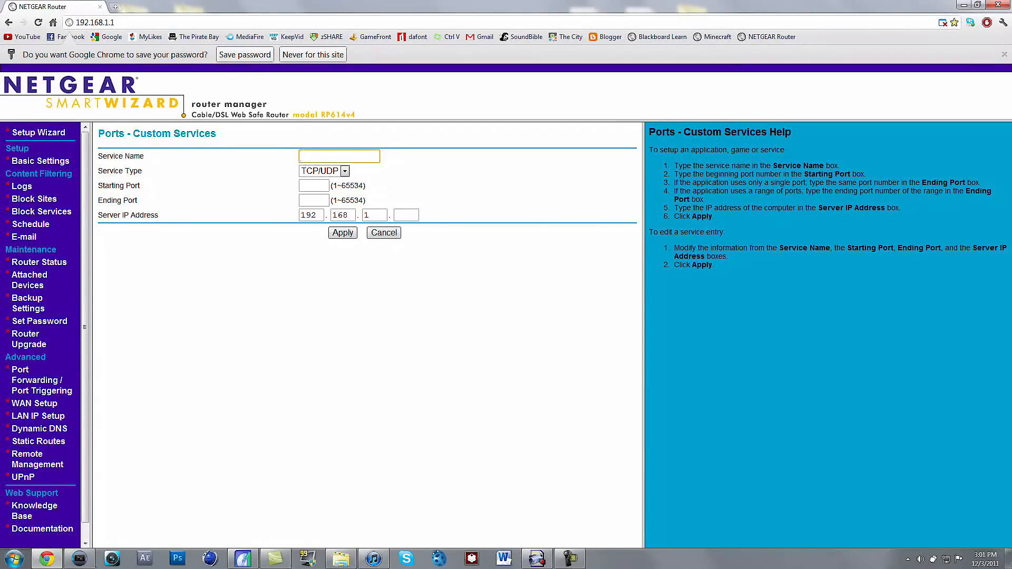
Cancel the custom service form, showing the Cam Xbox rule on port 3074 to 192.168.1.12.
left_click(341, 231)
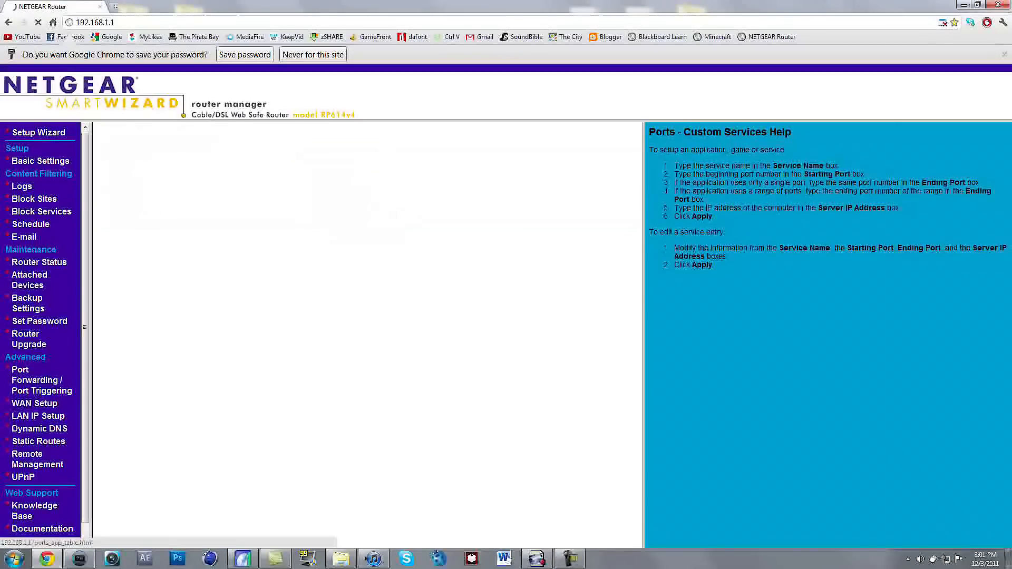
left_click(37, 386)
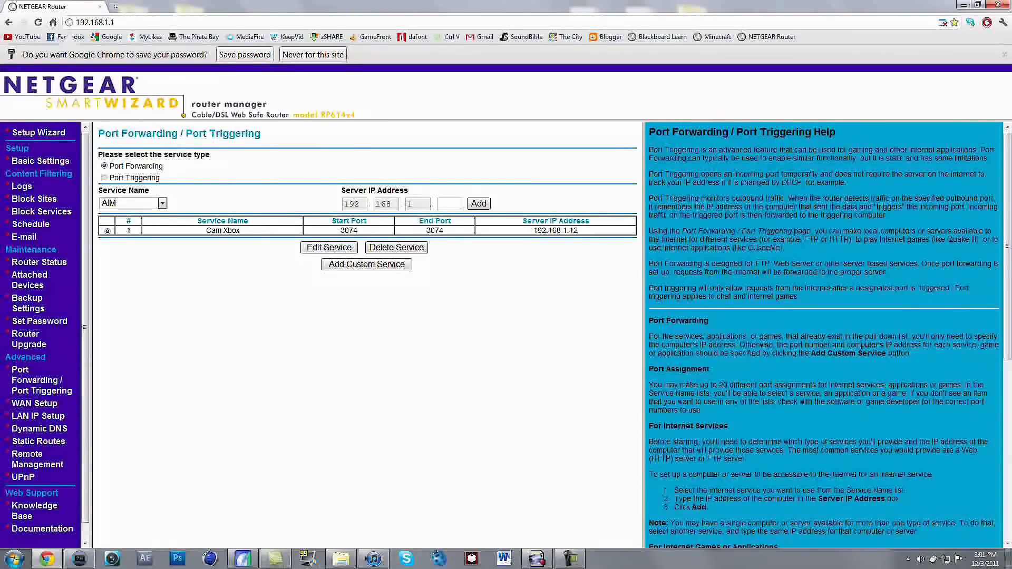
left_click(365, 264)
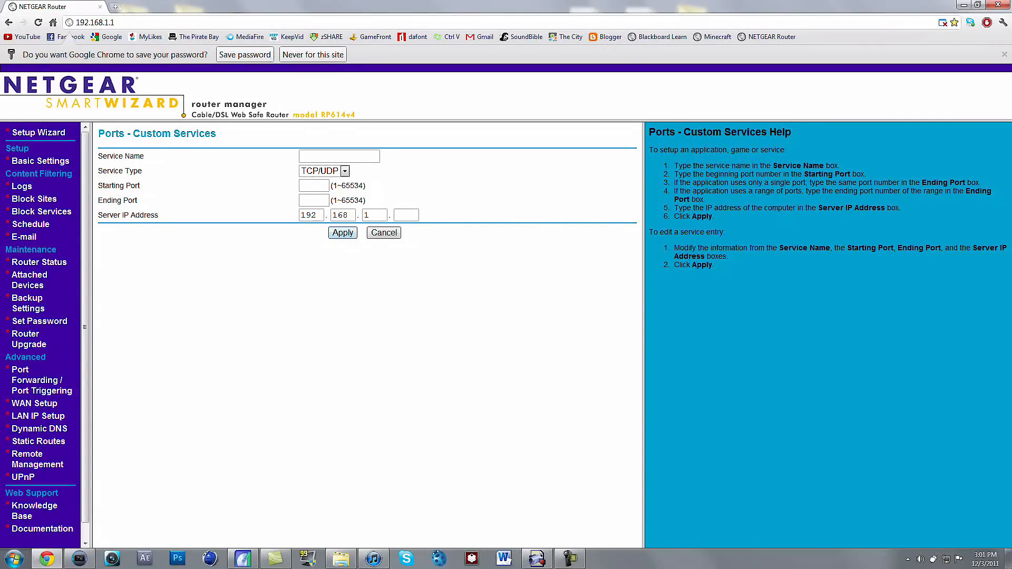
left_click(384, 232)
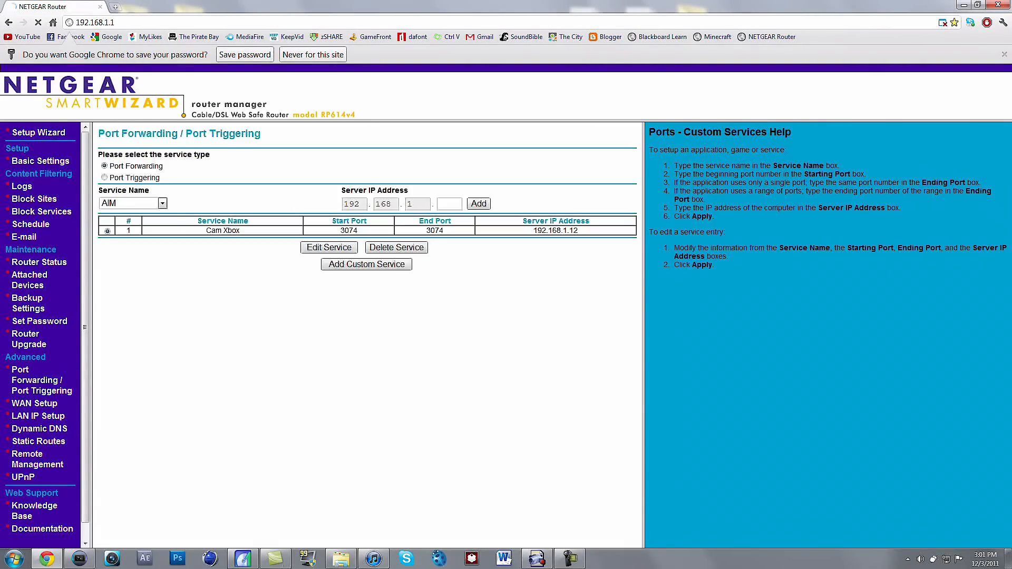